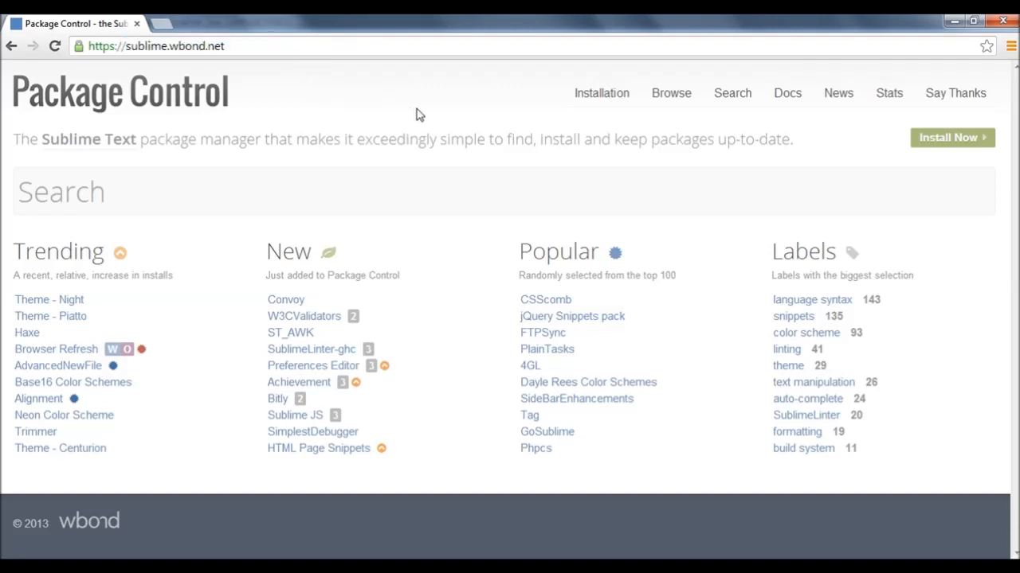
Copy the Sublime Text 3 install code from Package Control's Installation page.
click(601, 93)
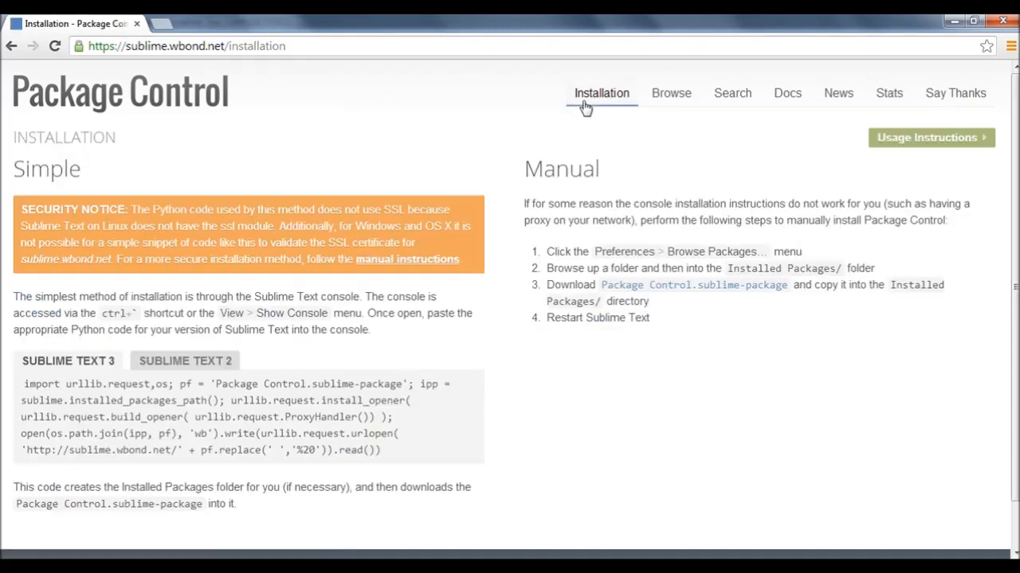
mouse_move(470, 117)
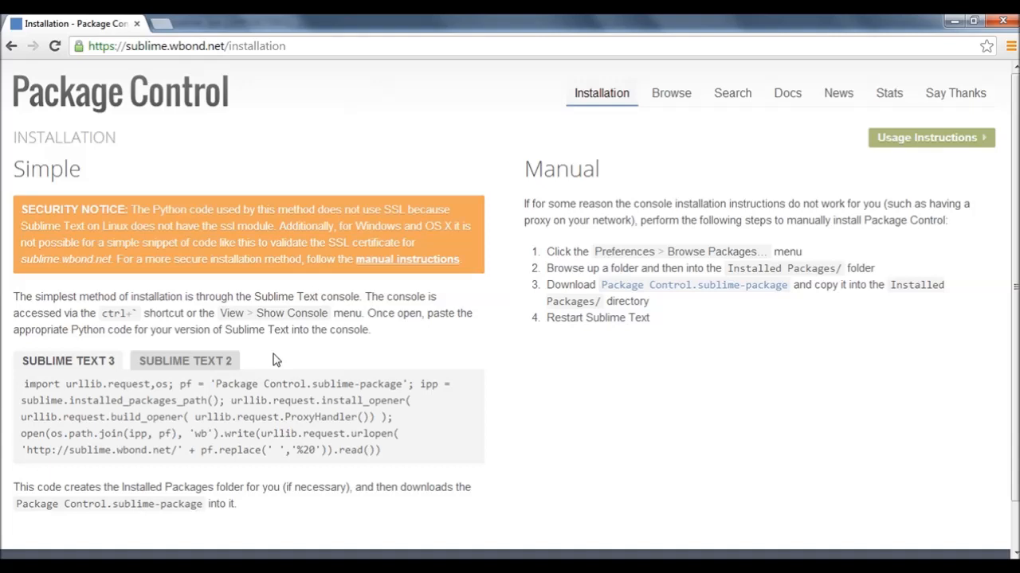
mouse_move(222, 128)
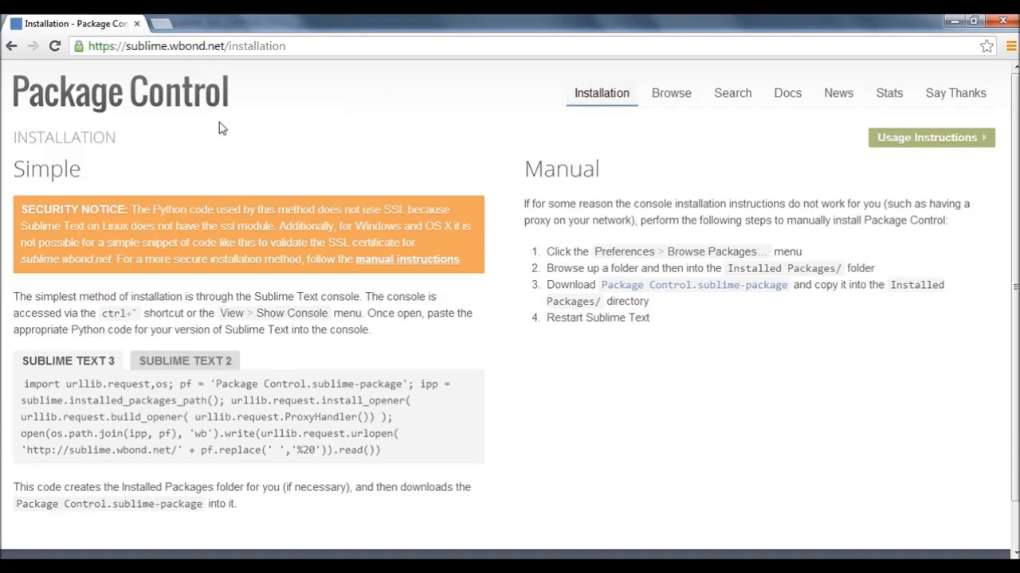
double_click(119, 91)
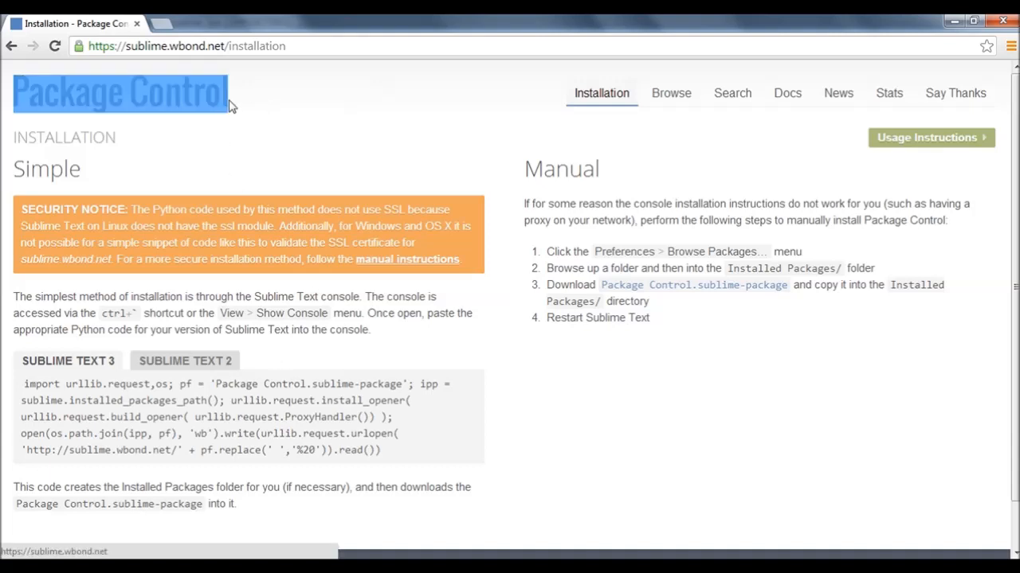
mouse_move(450, 352)
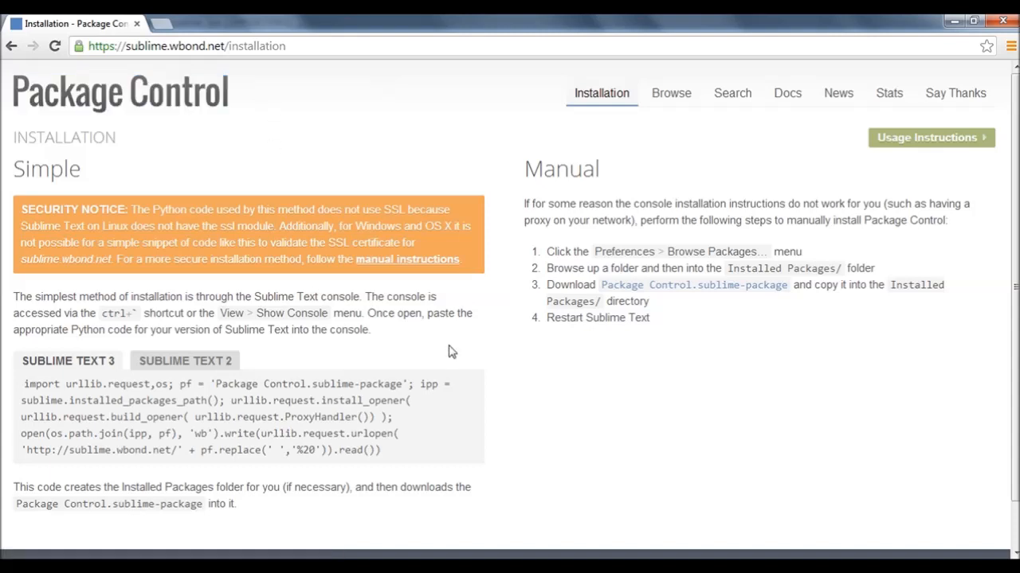
scroll(down, 3)
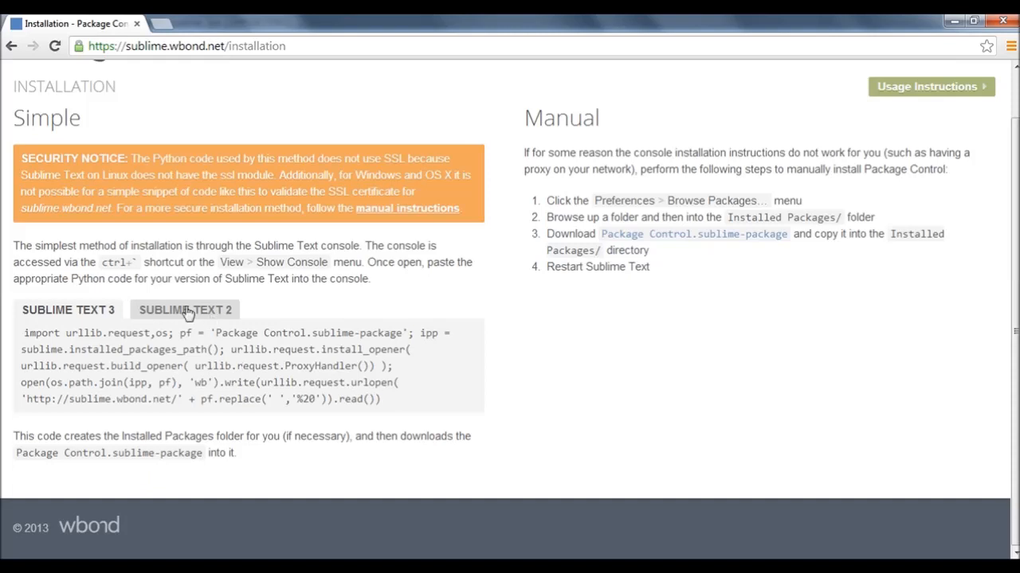
click(185, 310)
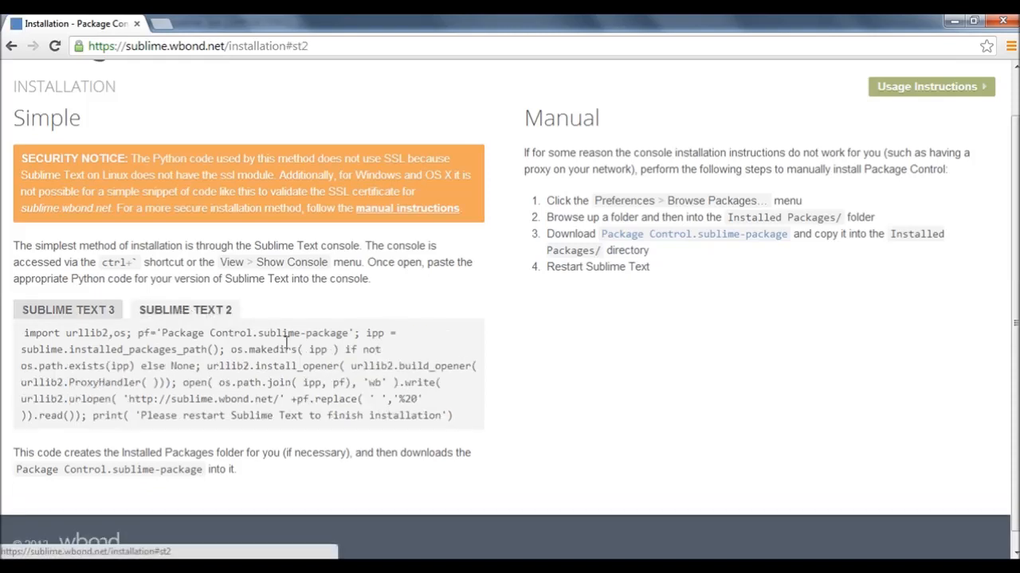
double_click(437, 415)
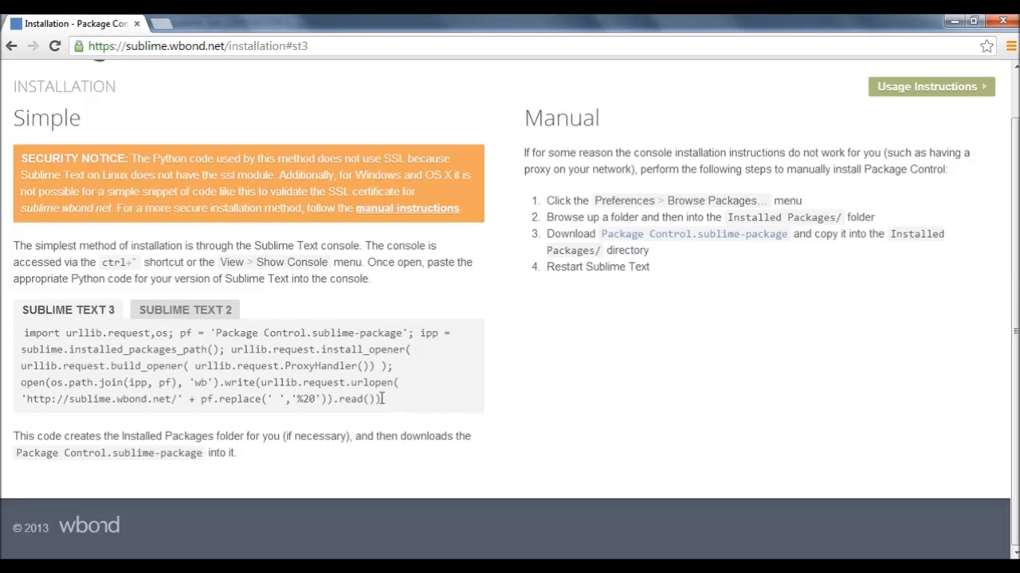
mouse_move(368, 396)
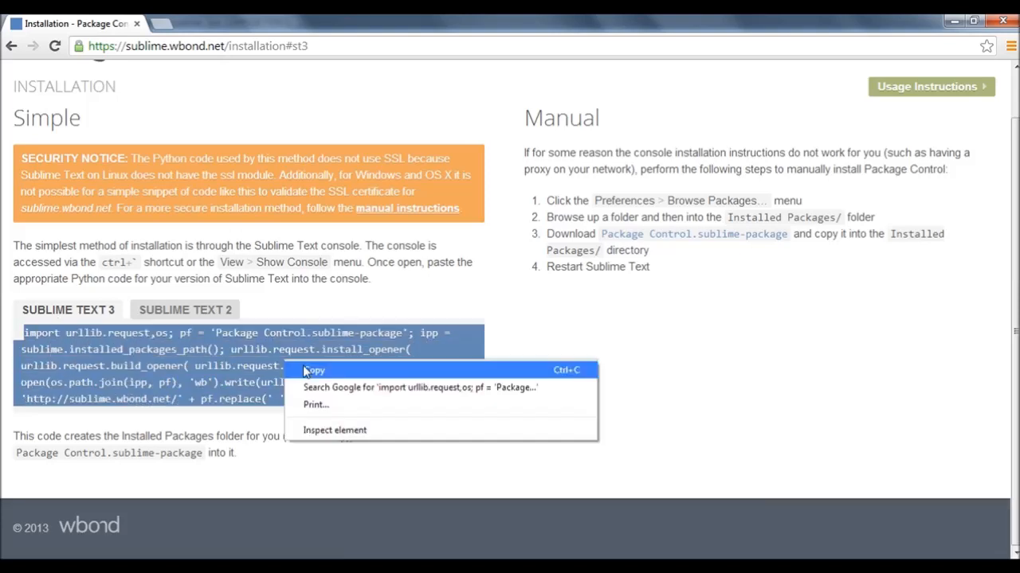
click(314, 370)
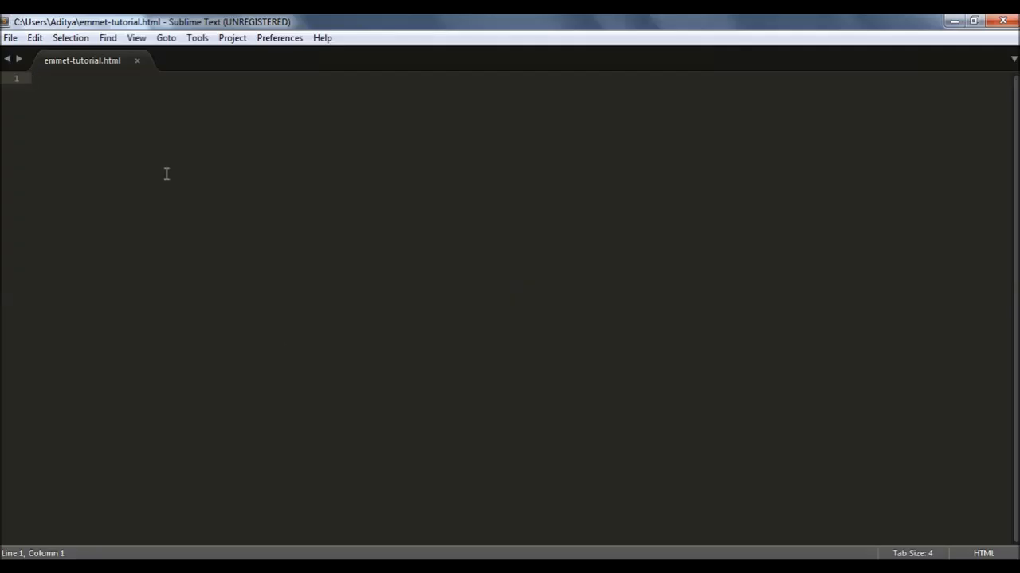
mouse_move(167, 195)
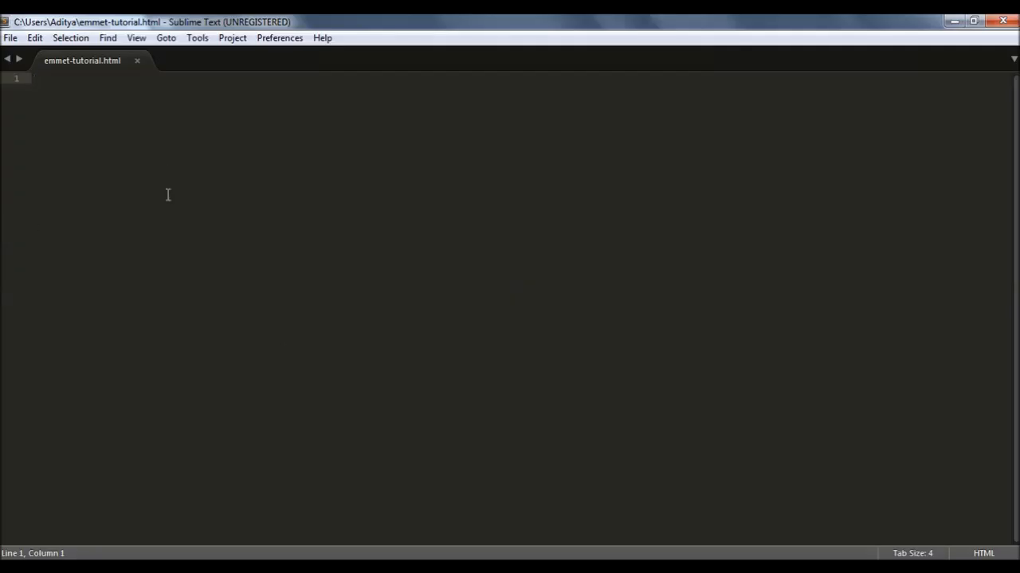
mouse_move(144, 125)
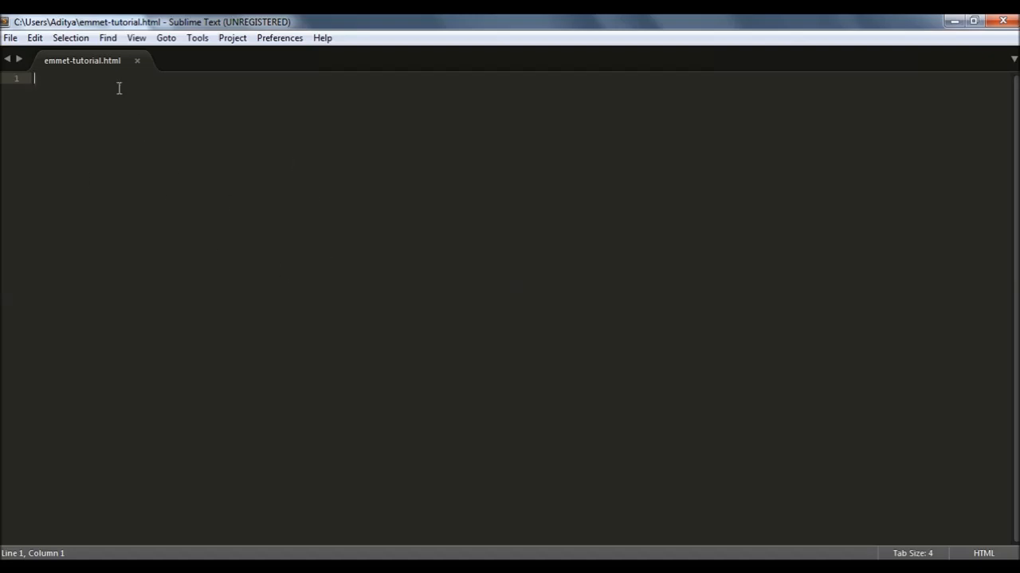
mouse_move(152, 68)
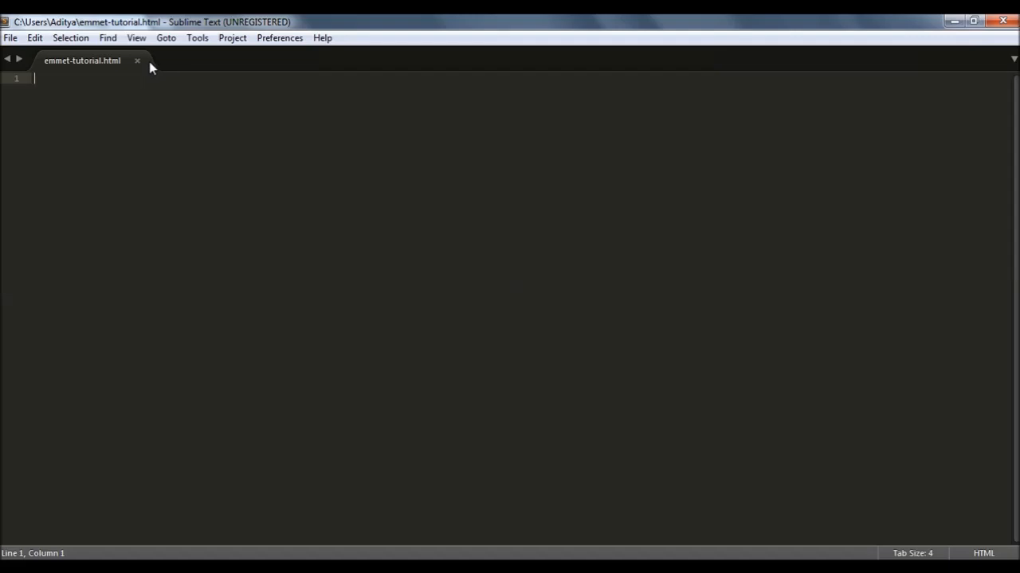
mouse_move(136, 38)
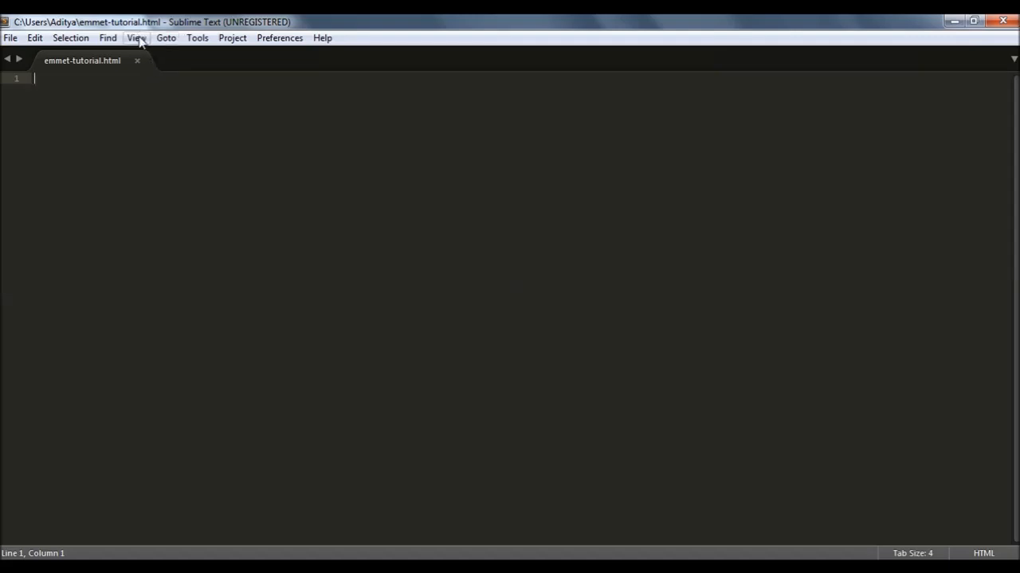
Paste the Package Control install code into Sublime's Python console and run it.
click(136, 38)
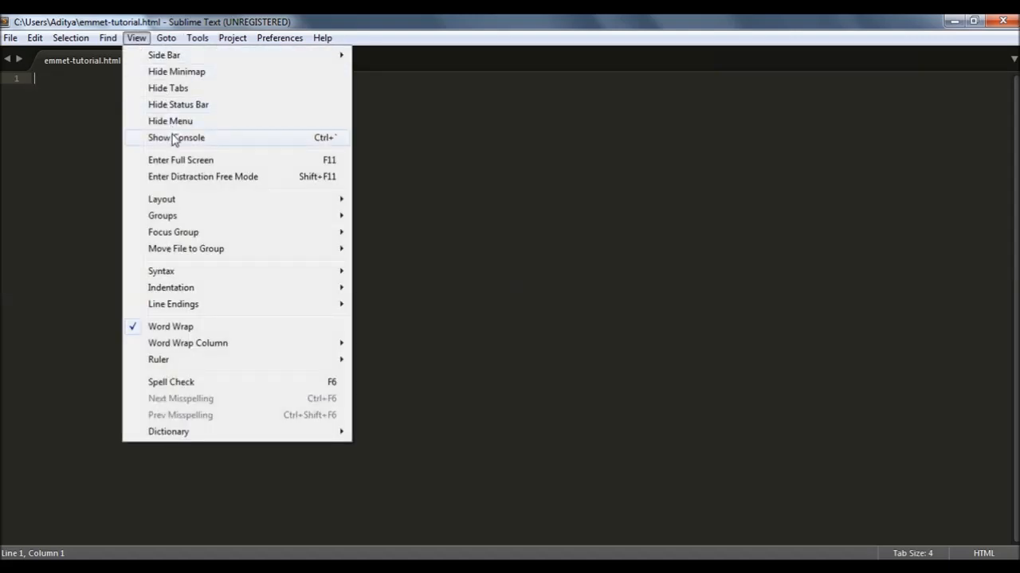
click(175, 137)
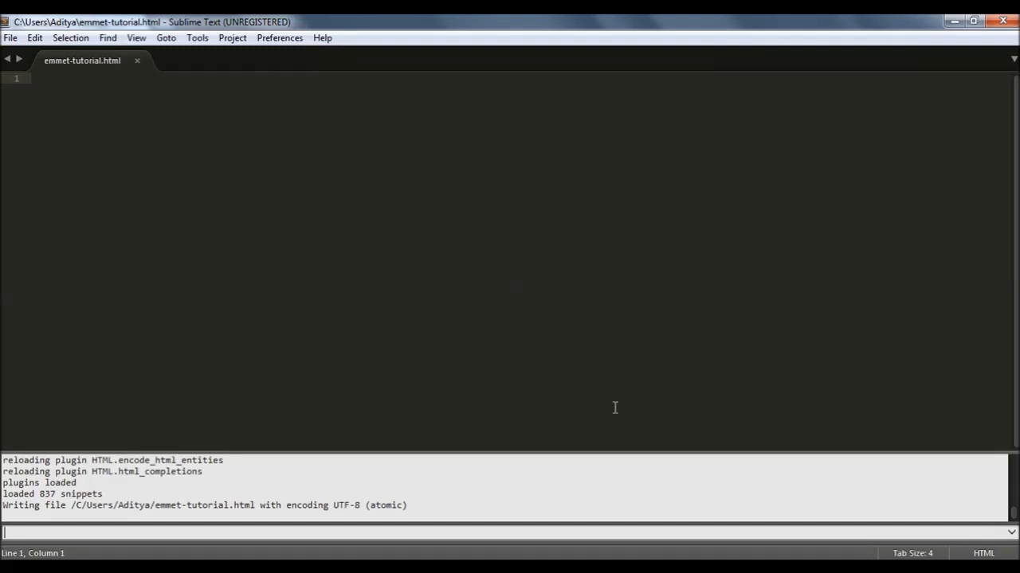
mouse_move(802, 530)
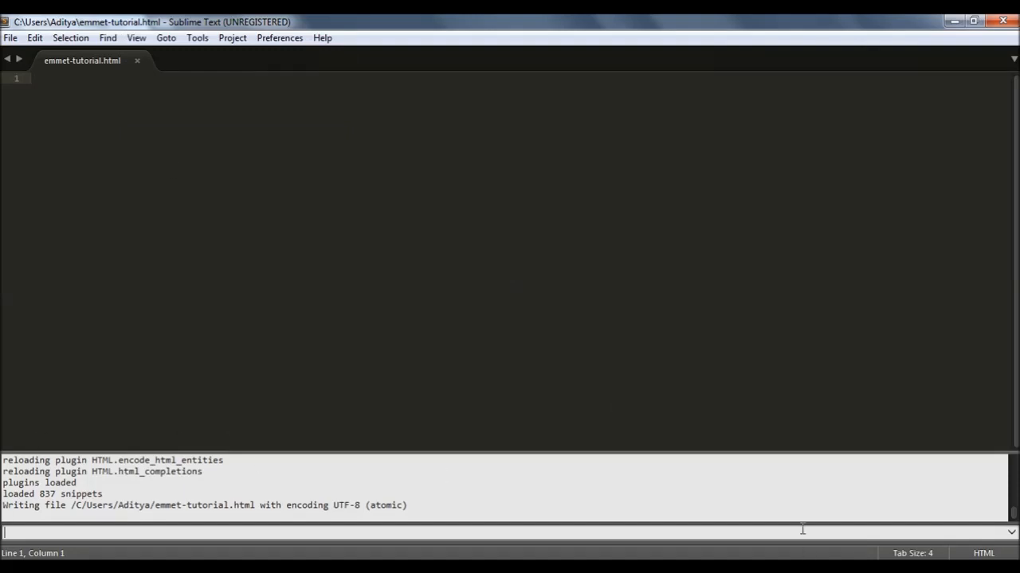
mouse_move(251, 535)
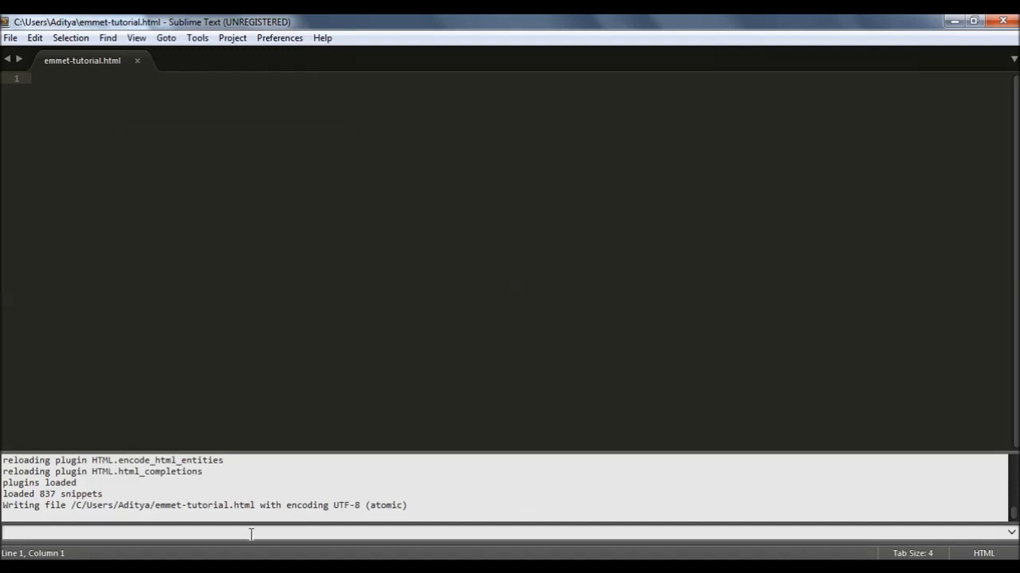
right_click(251, 534)
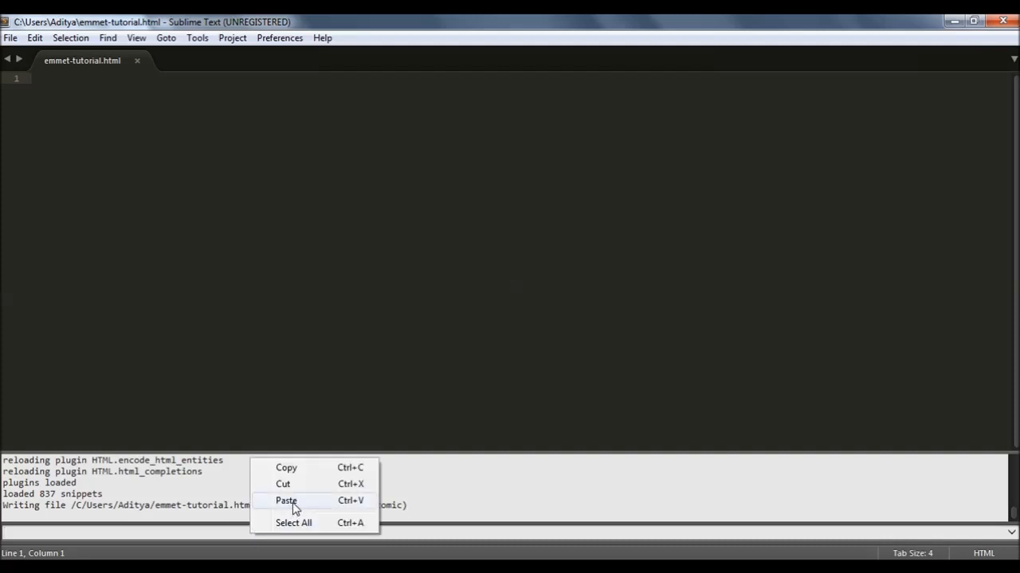
click(285, 501)
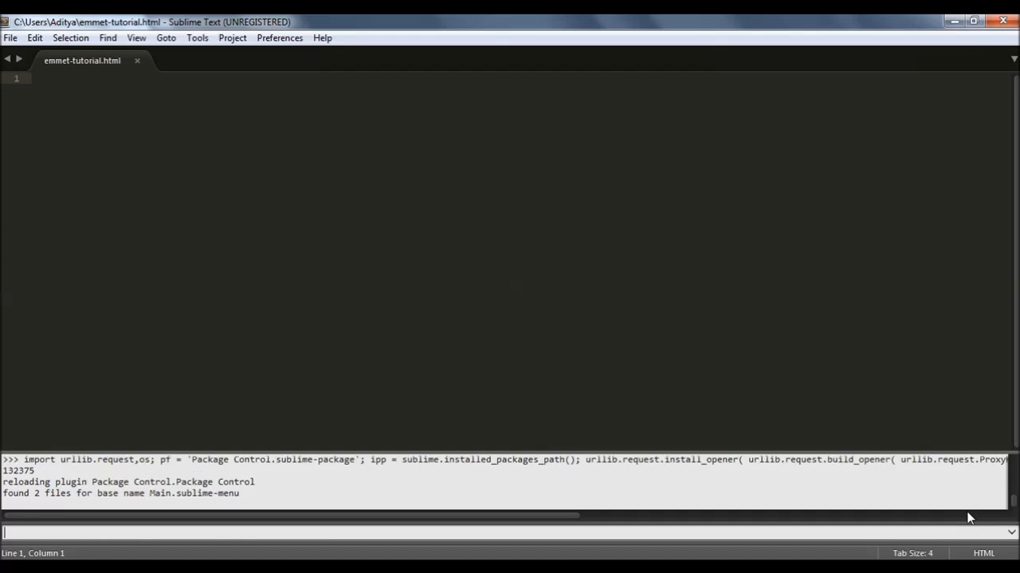
scroll(down, 3)
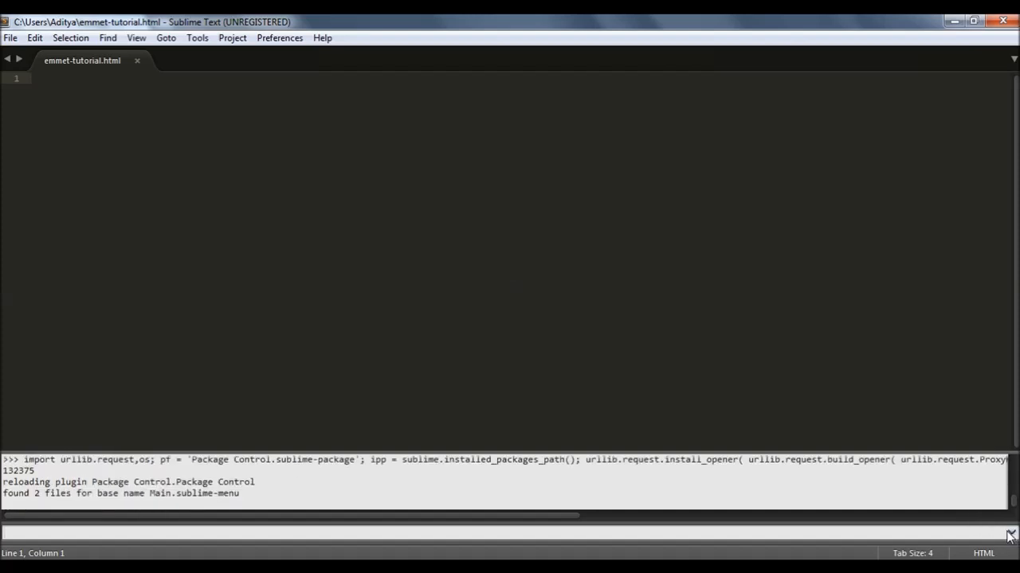
mouse_move(146, 22)
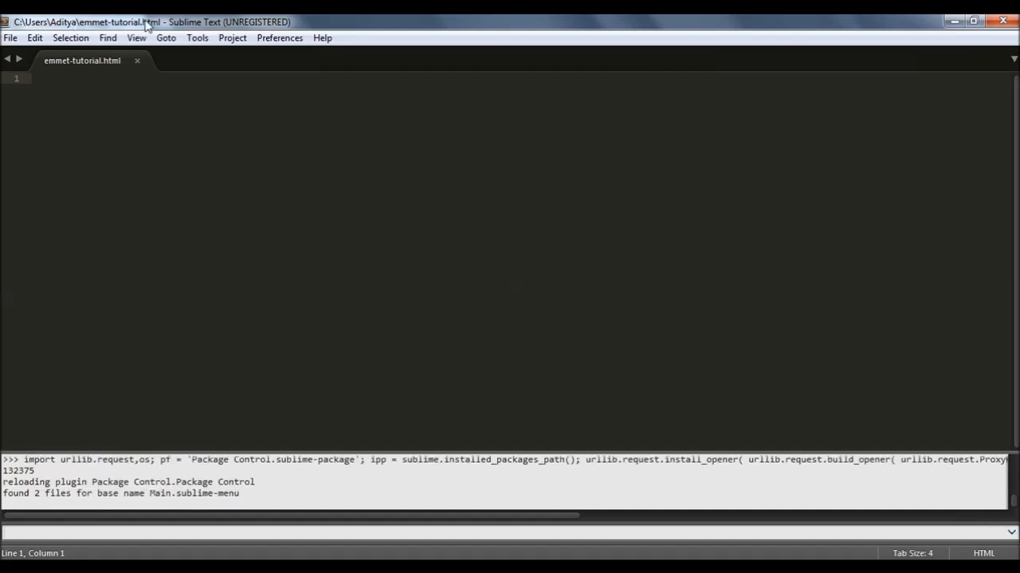
Install the 'emmet' package via Package Control: Install Package in the Command Palette.
click(136, 38)
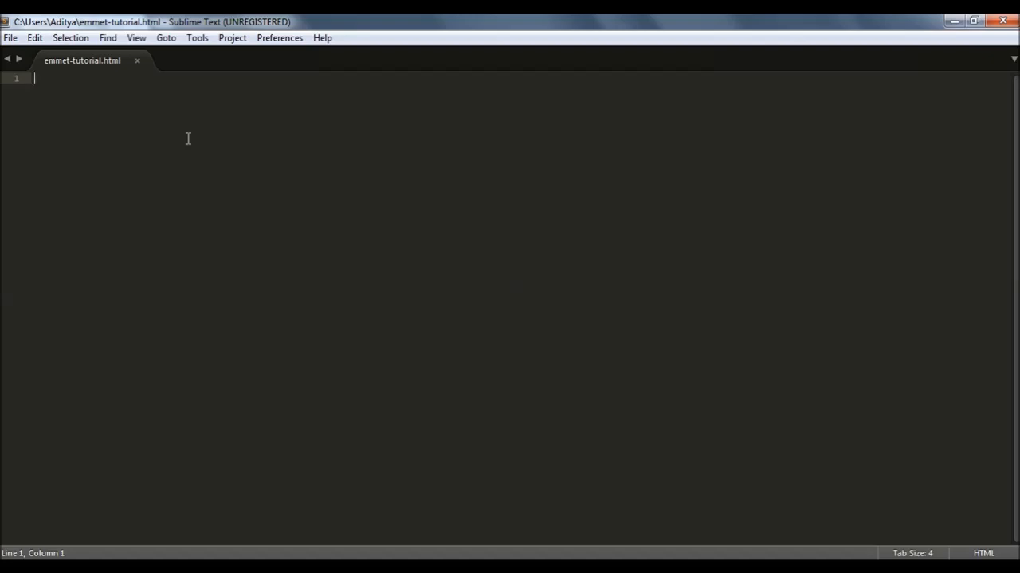
key(ctrl+shift+p)
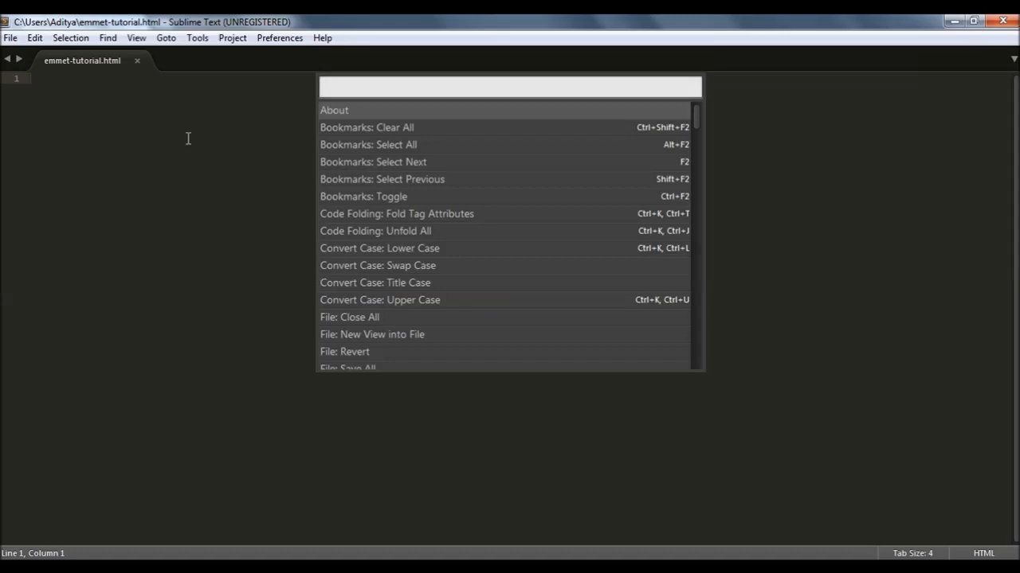
text(instal)
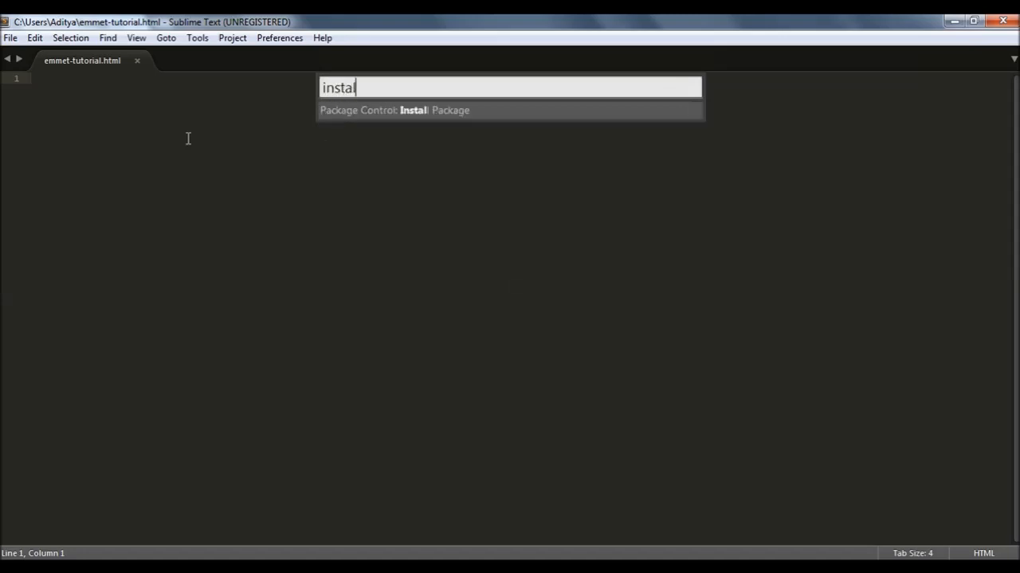
text(l)
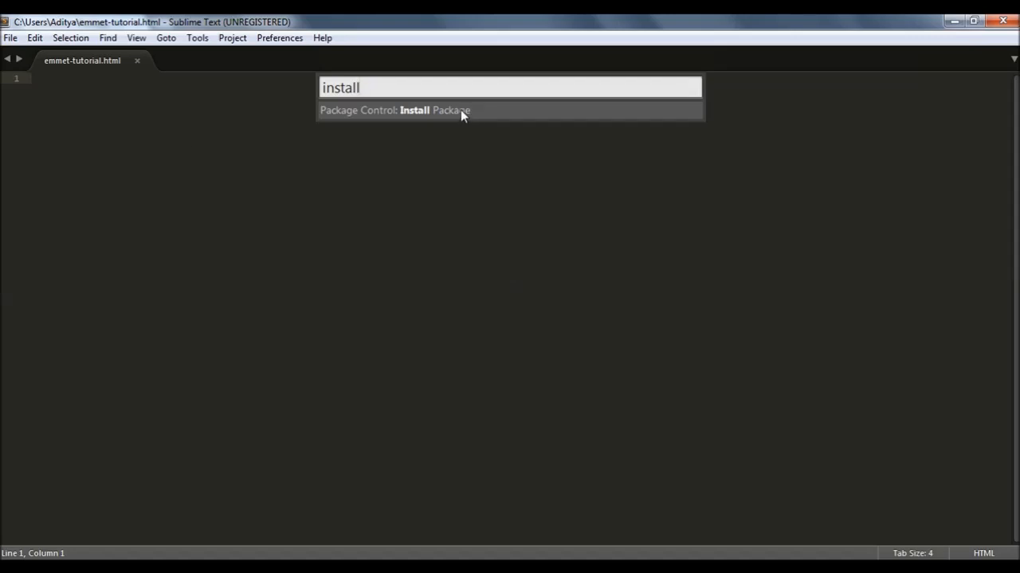
click(462, 110)
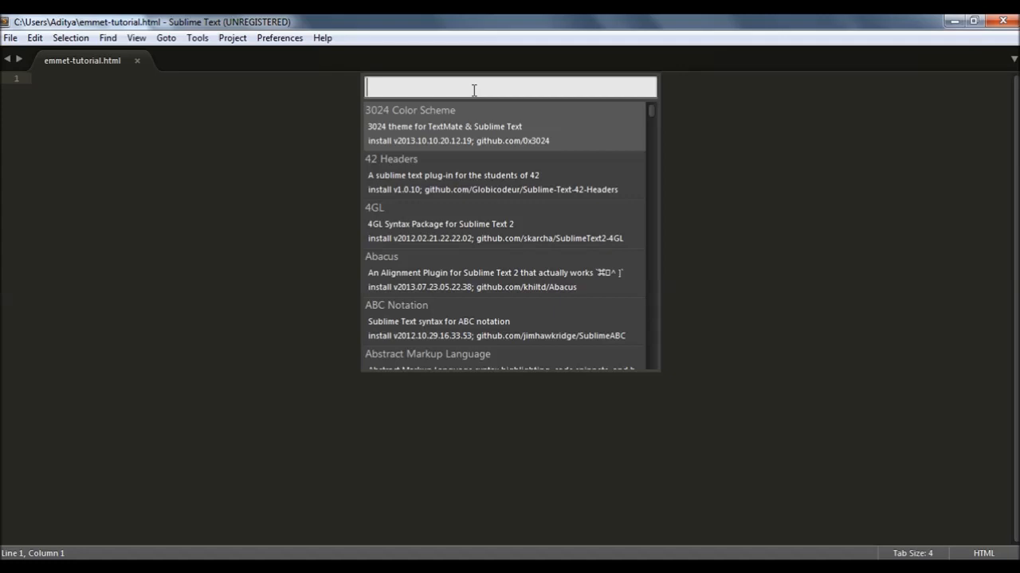
text(emmet)
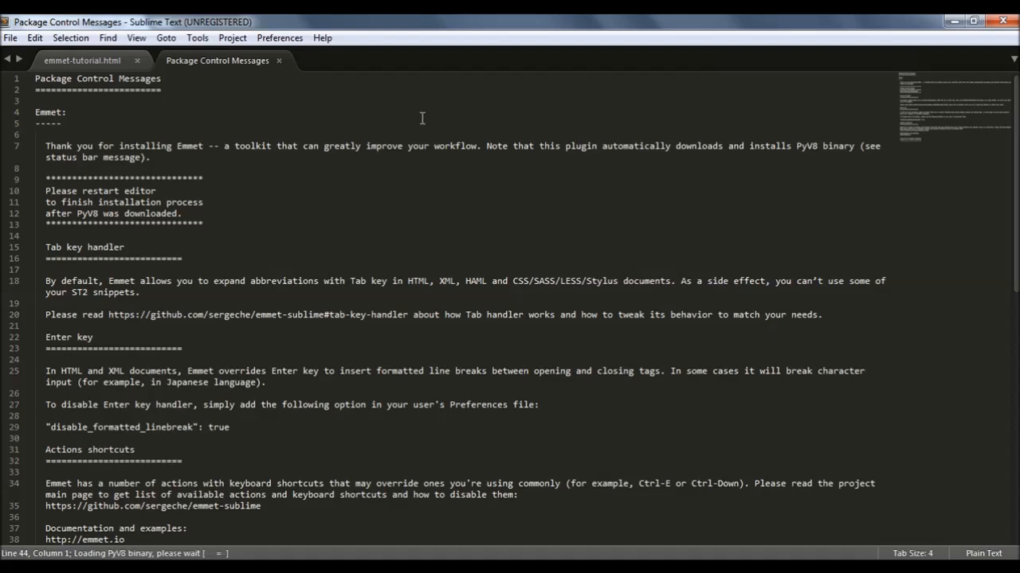
mouse_move(121, 522)
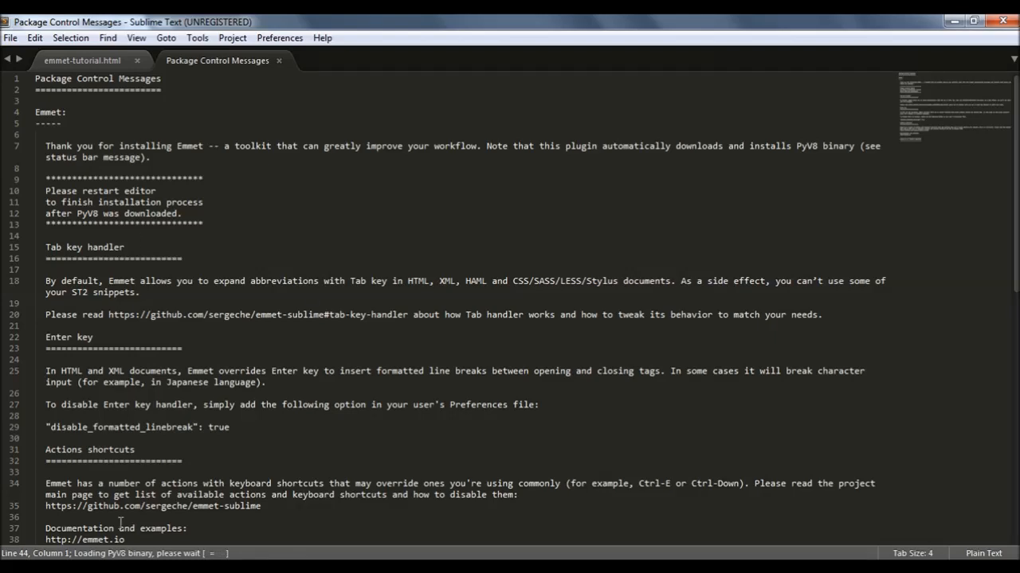
scroll(down, 3)
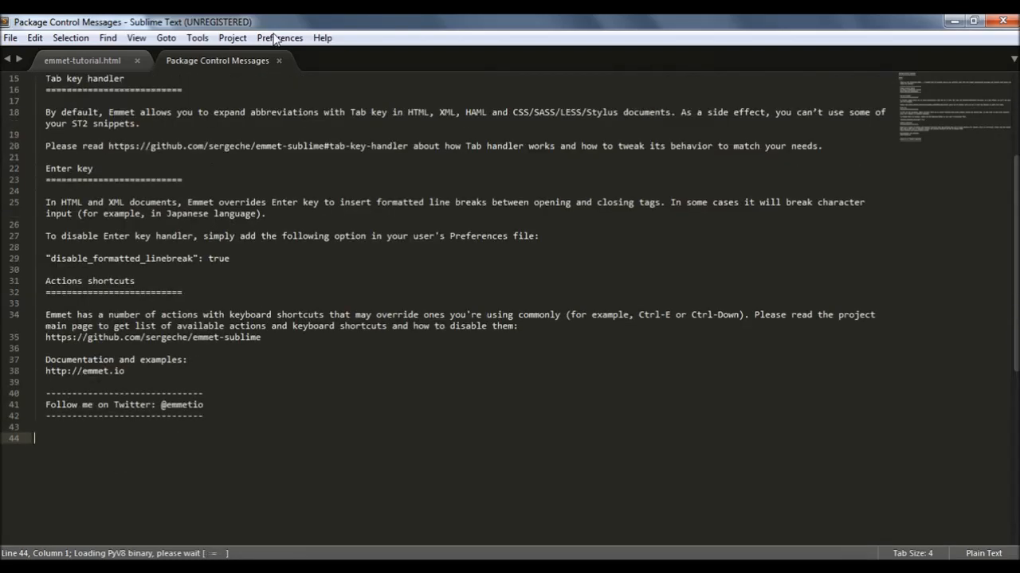
Close the Package Control Messages tab to return to emmet-tutorial.html.
click(279, 61)
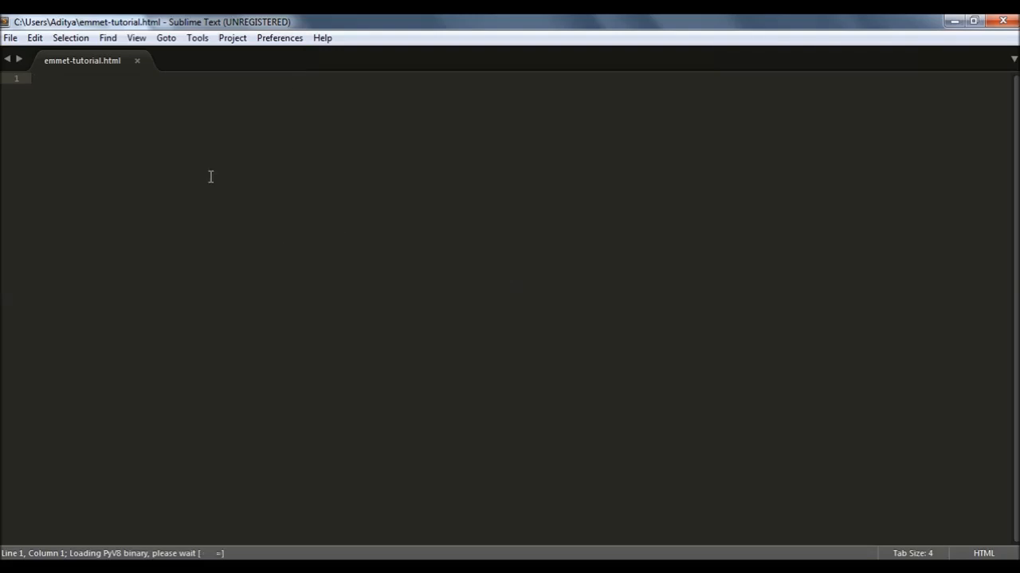
mouse_move(141, 467)
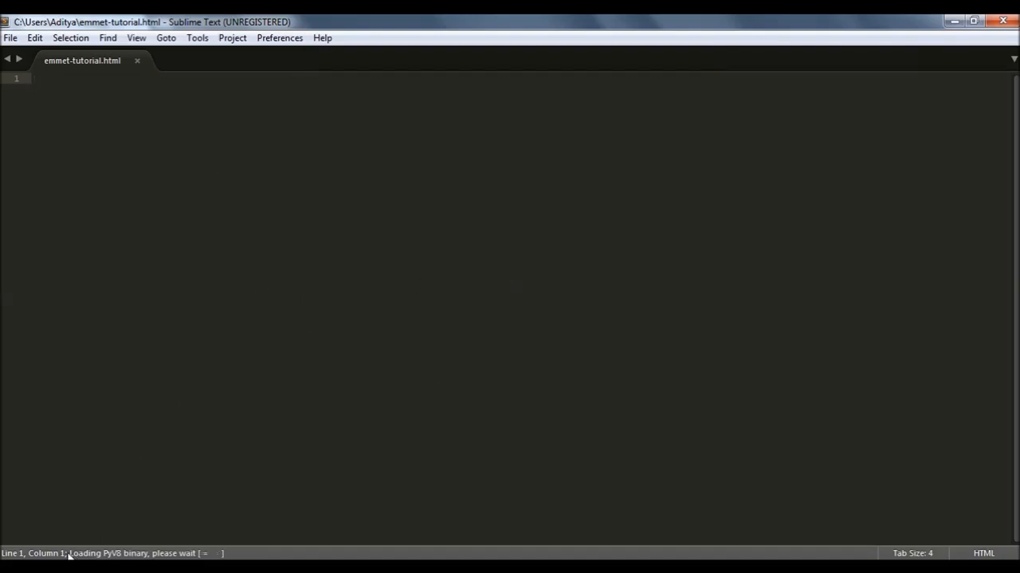
mouse_move(333, 556)
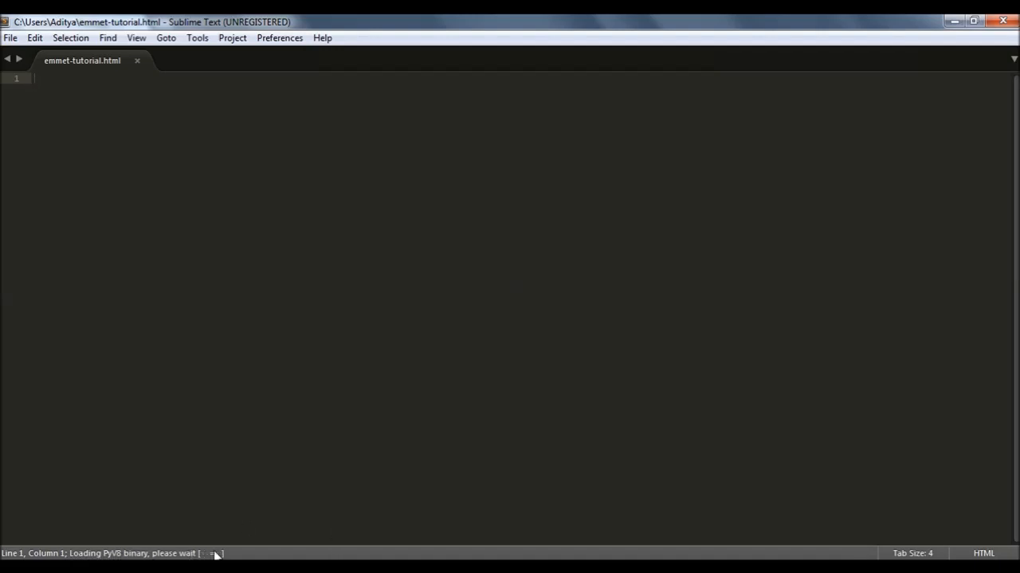
mouse_move(185, 554)
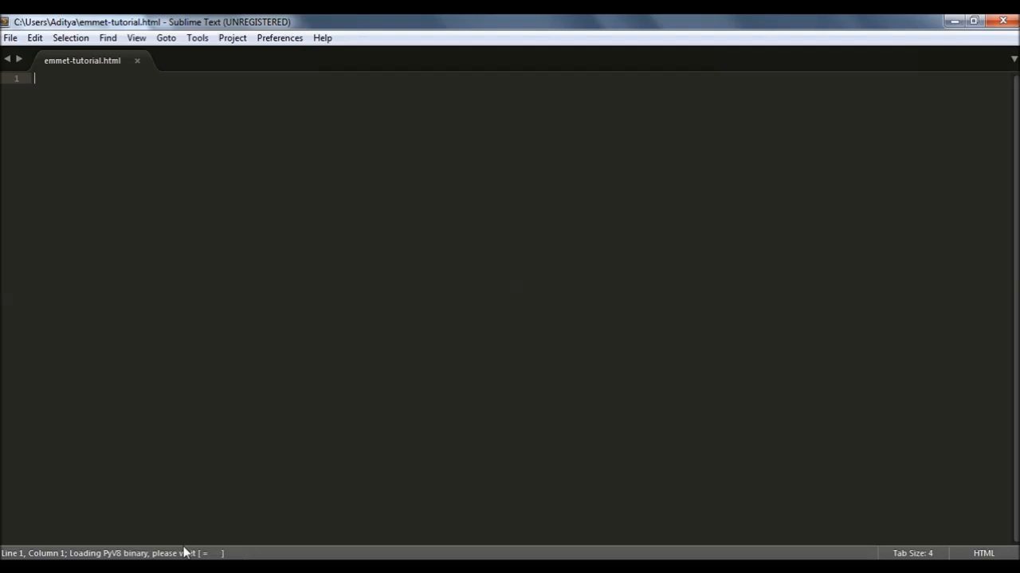
mouse_move(452, 253)
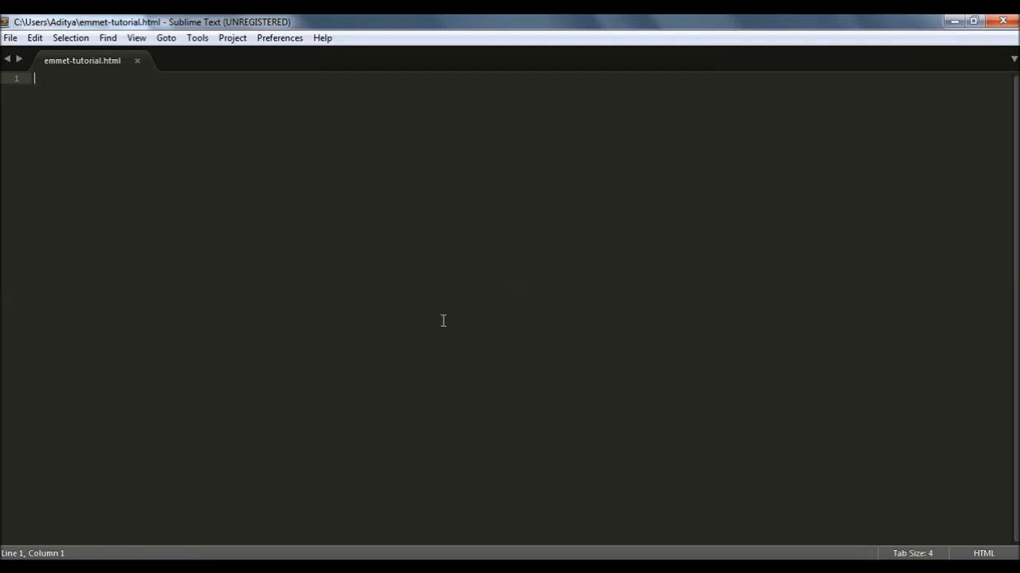
mouse_move(420, 454)
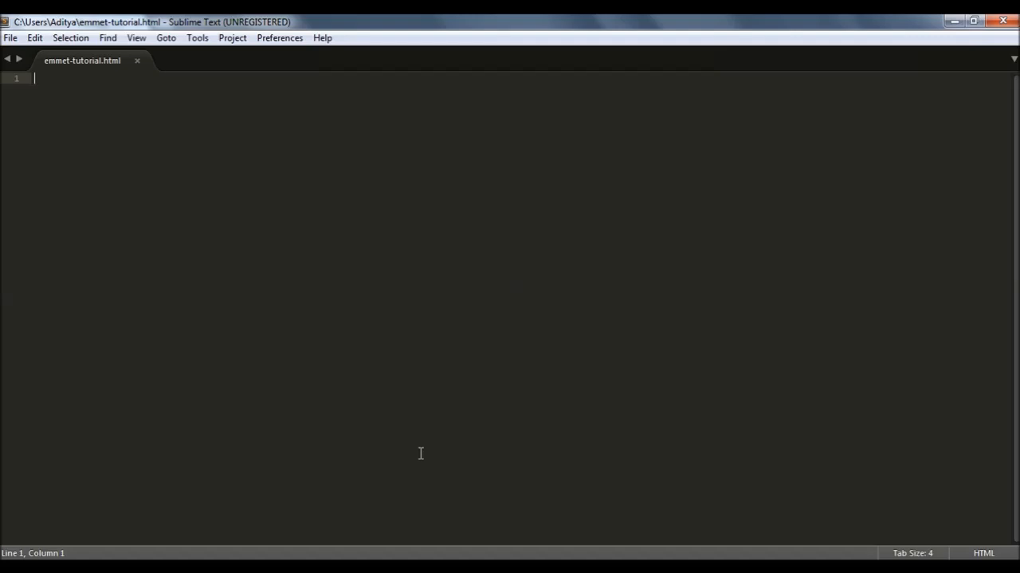
mouse_move(414, 448)
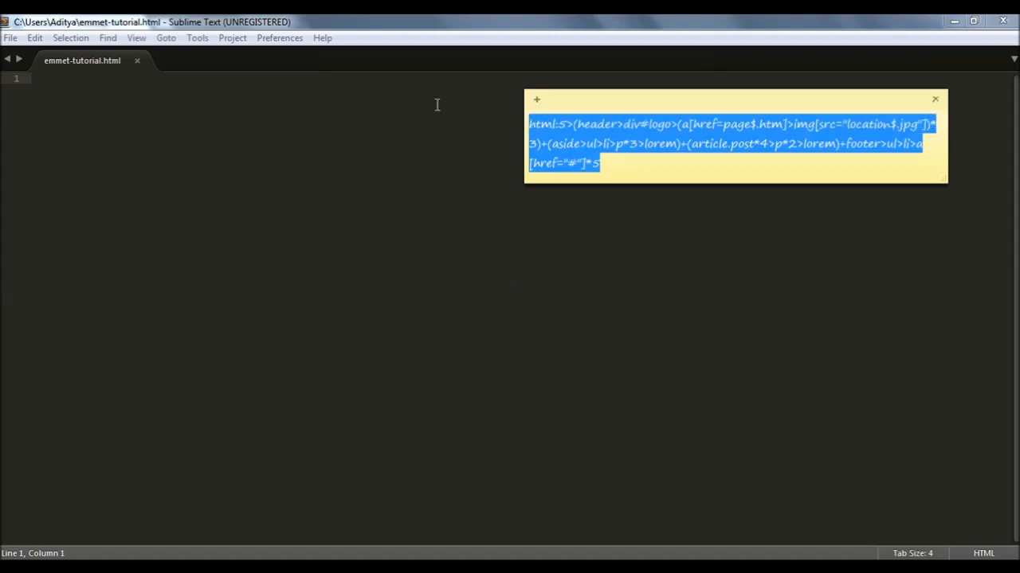
mouse_move(423, 99)
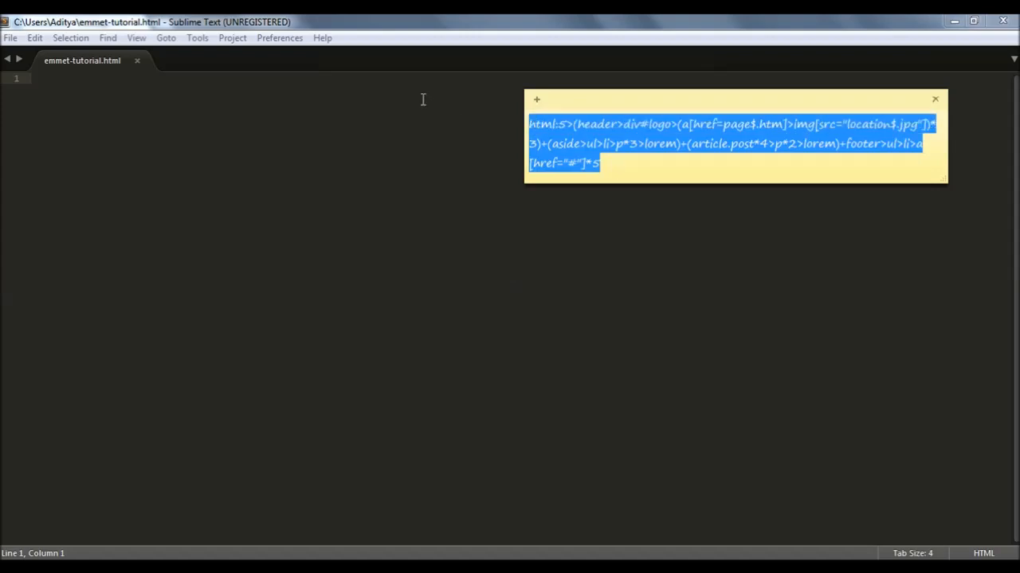
mouse_move(295, 89)
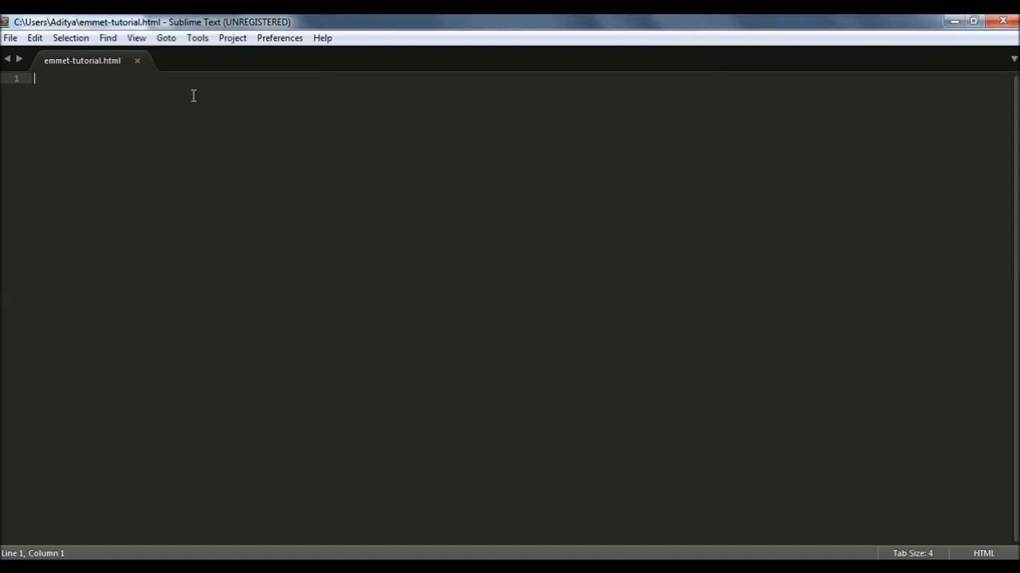
Paste the copied page-skeleton abbreviation into emmet-tutorial.html and expand it with Tab.
key(ctrl+c)
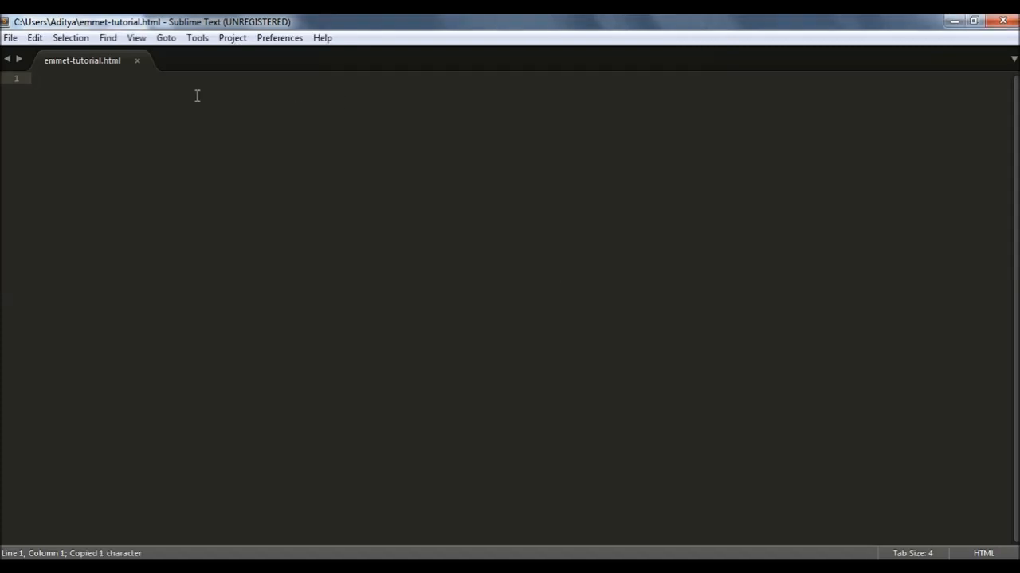
key(Enter)
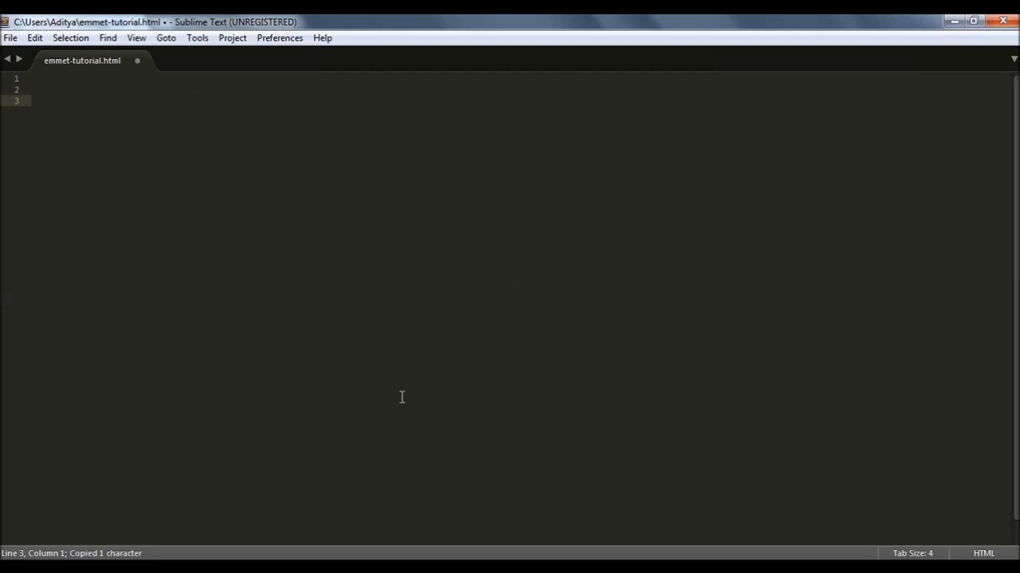
key(ctrl+v)
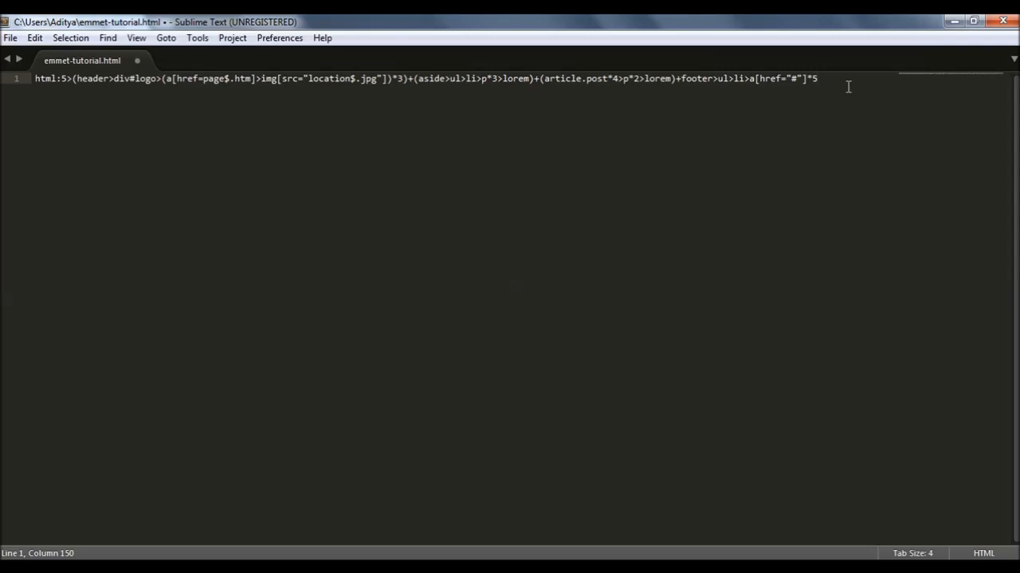
key(tab)
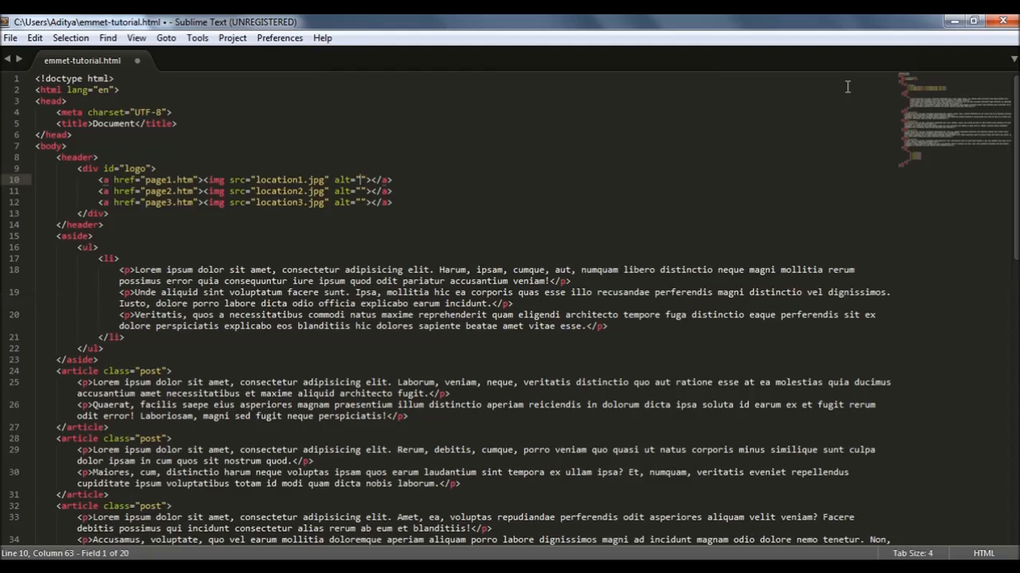
Scroll through the expanded markup down to the lorem-filled articles.
scroll(down, 3)
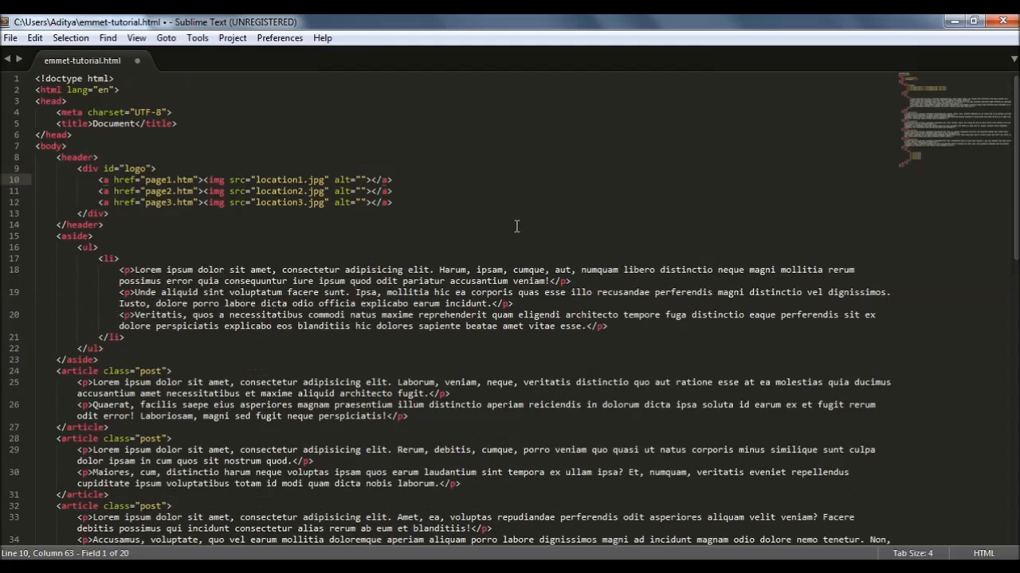
scroll(down, 3)
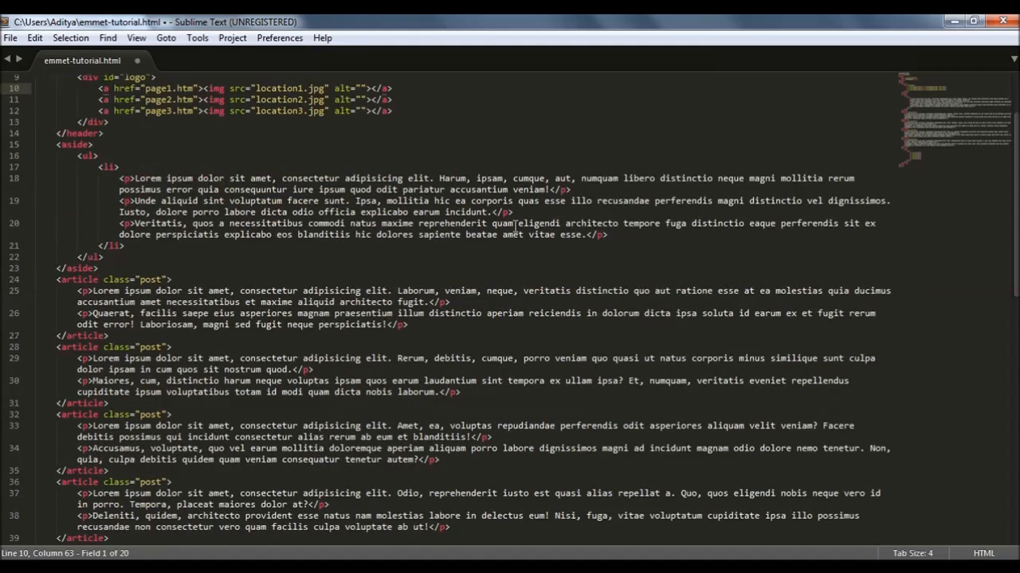
scroll(up, 3)
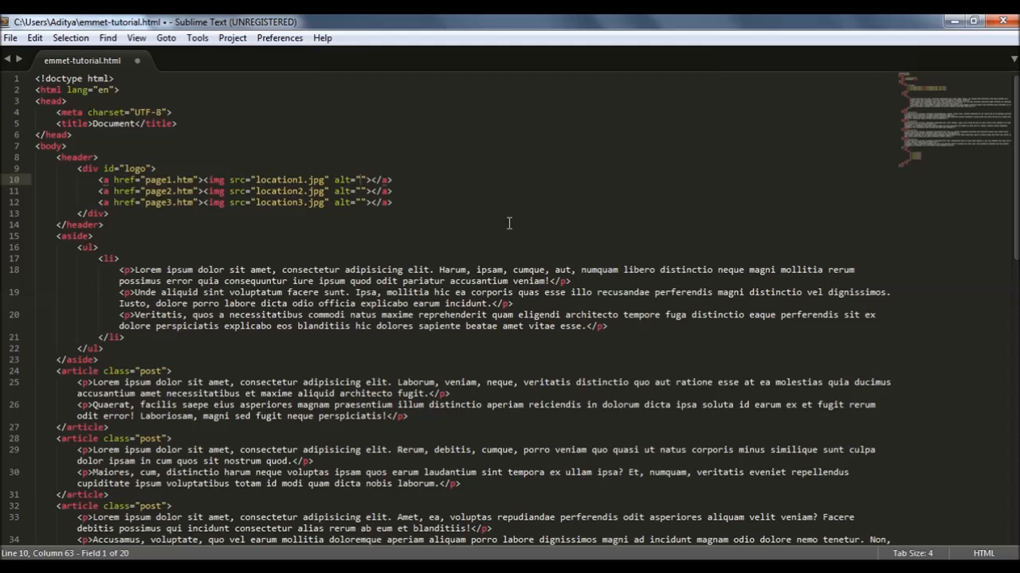
scroll(down, 3)
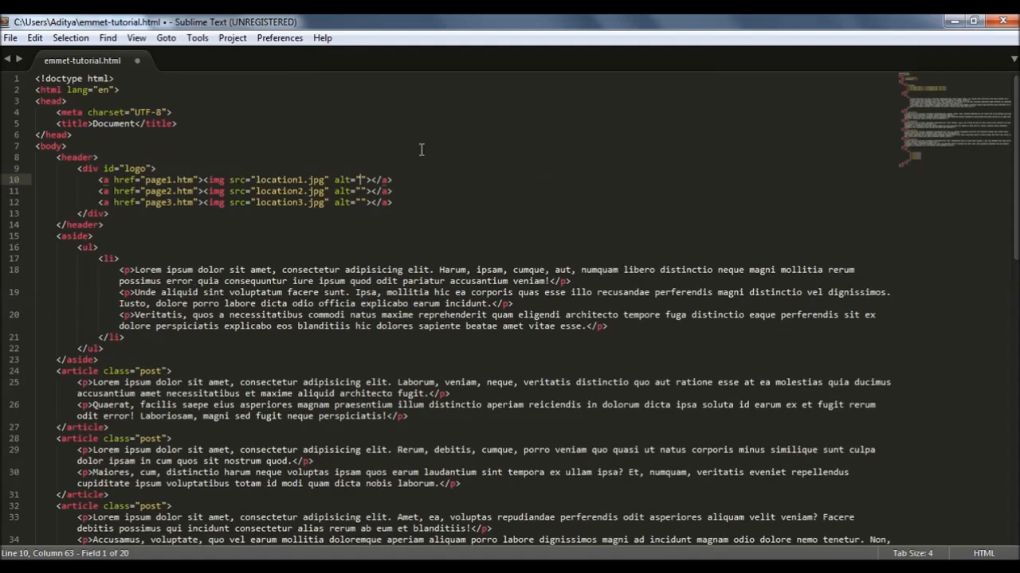
mouse_move(214, 511)
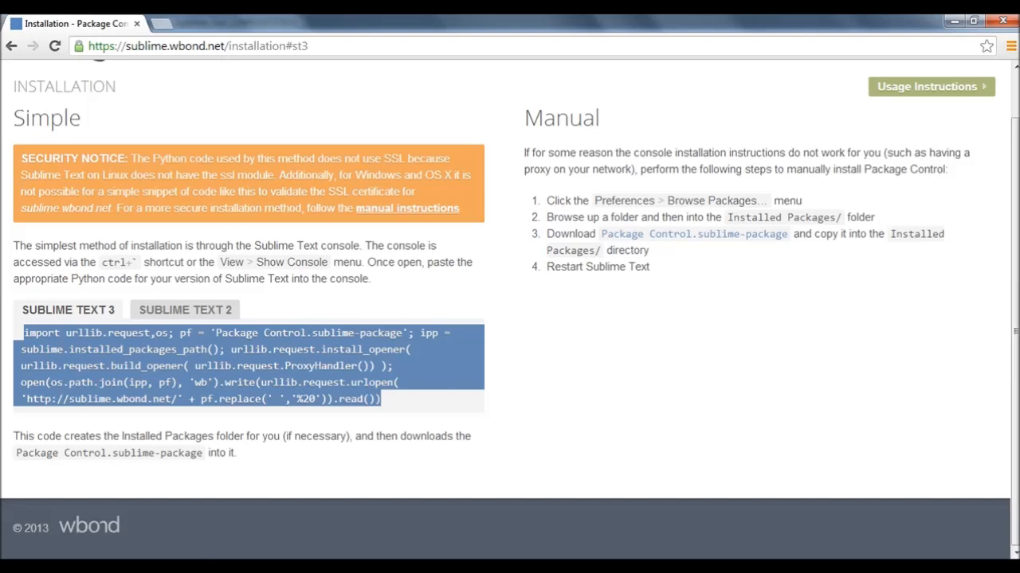
Switch the Package Control installation page to the Sublime Text 2 code.
click(185, 310)
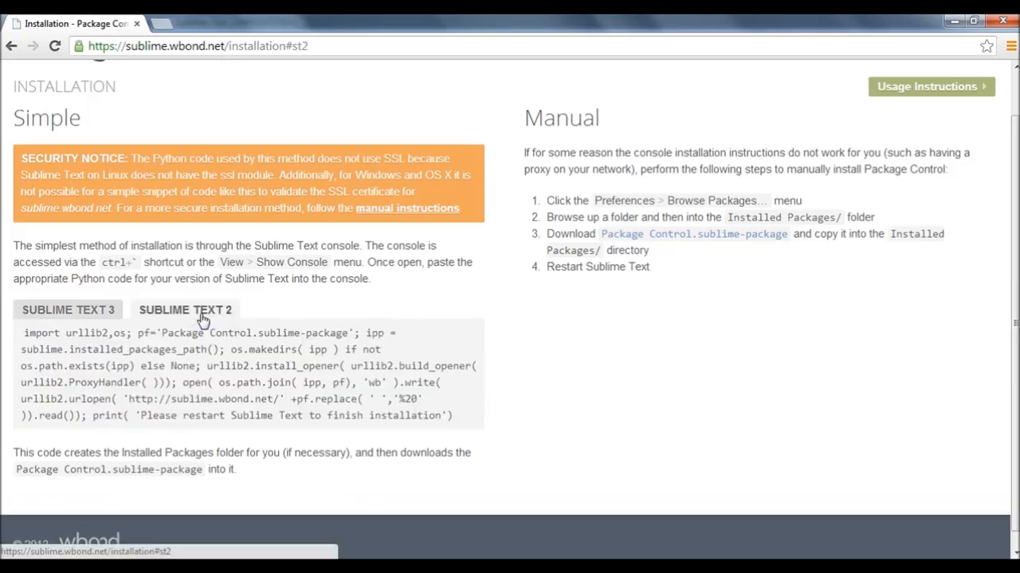